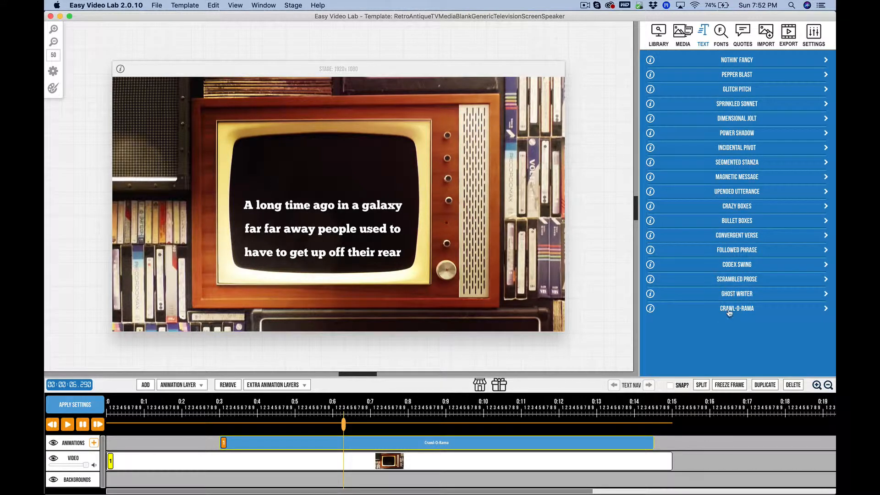
Expand the Crawl-O-Rama text animation to show its settings
click(736, 308)
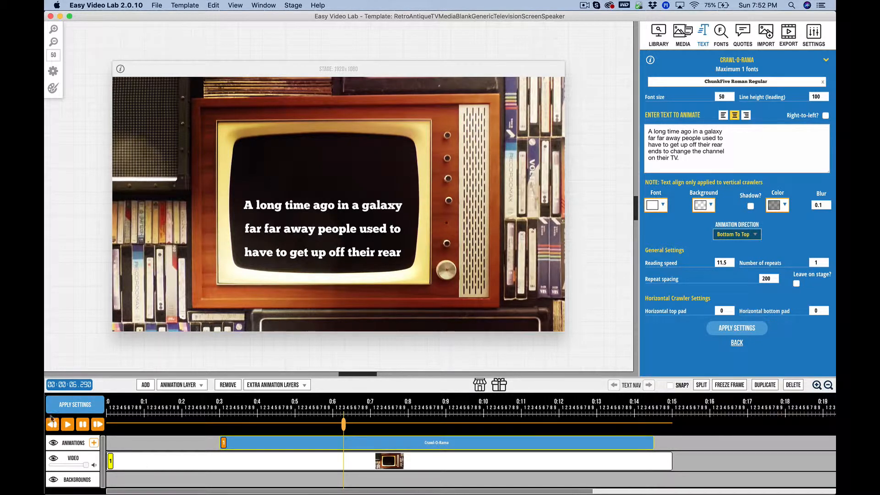
Rewind and play the preview until the white text crawls up the TV screen, then pause
click(52, 424)
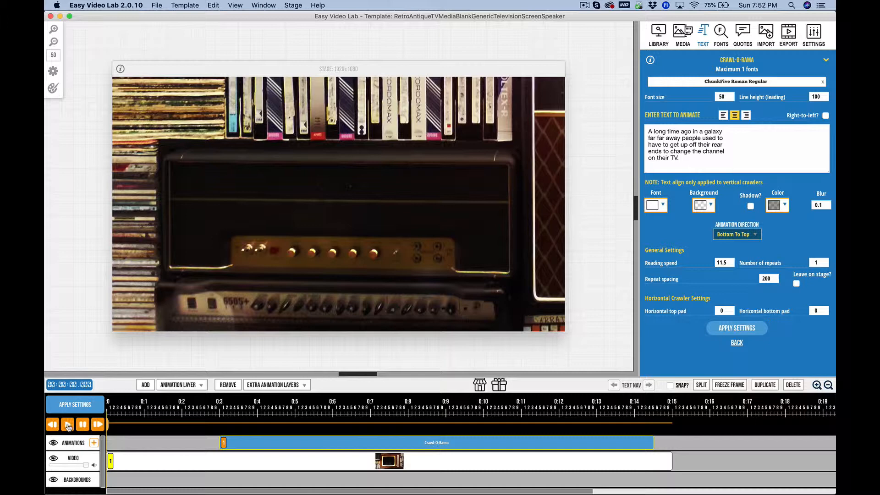
click(67, 424)
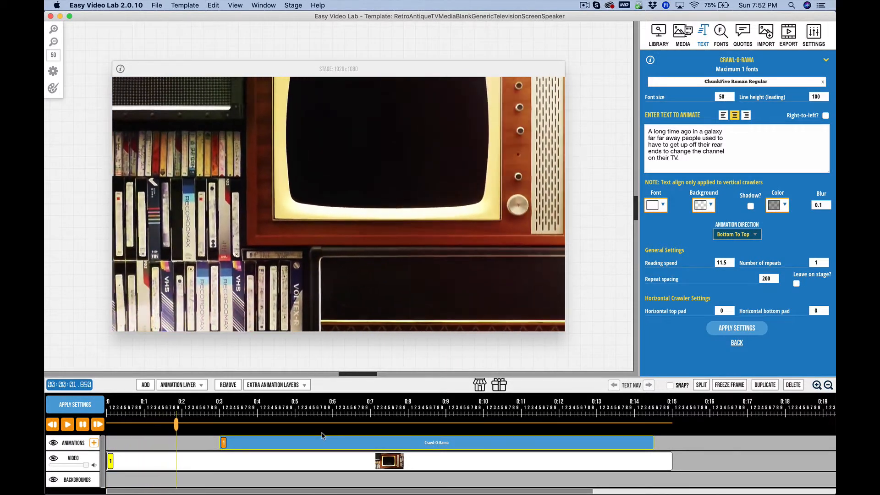
click(67, 425)
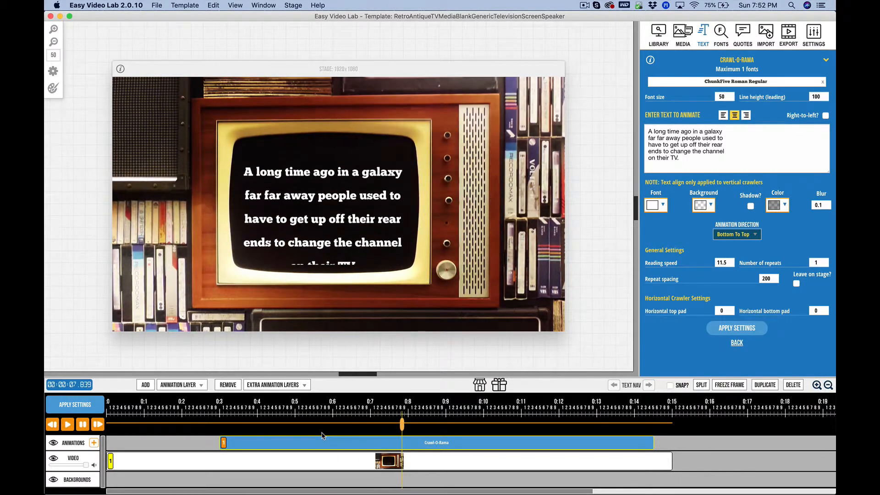
click(67, 424)
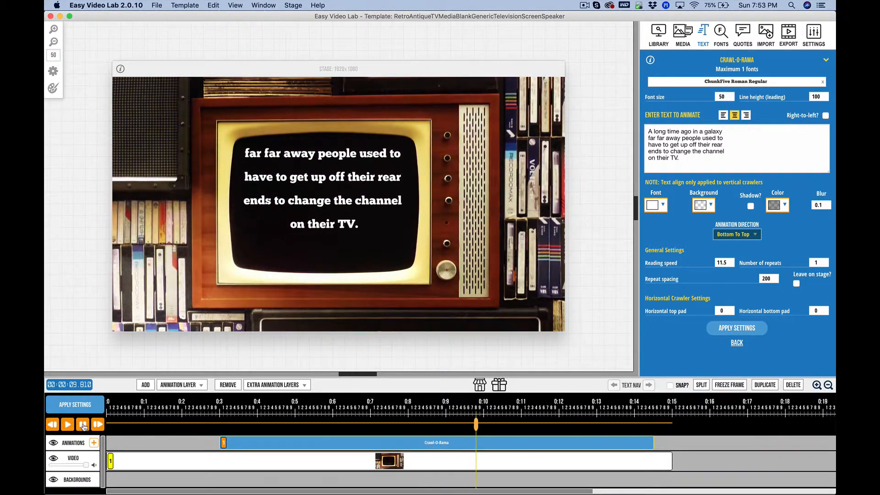
click(67, 424)
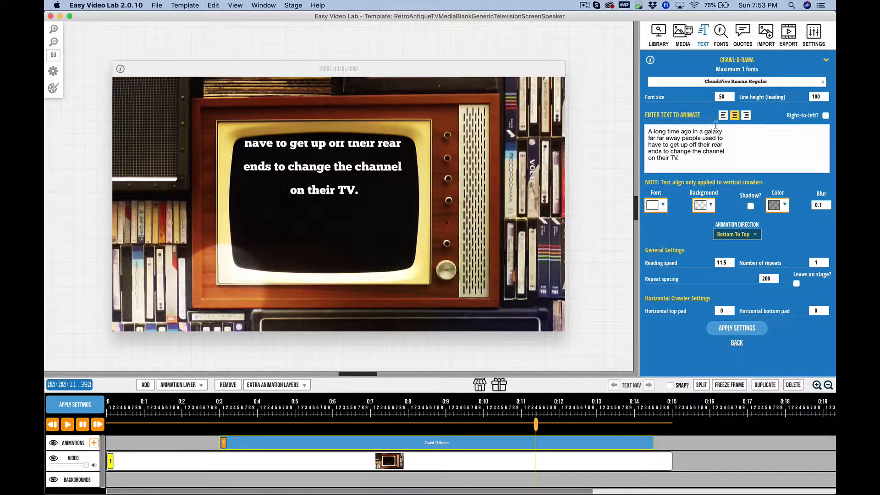
mouse_move(377, 244)
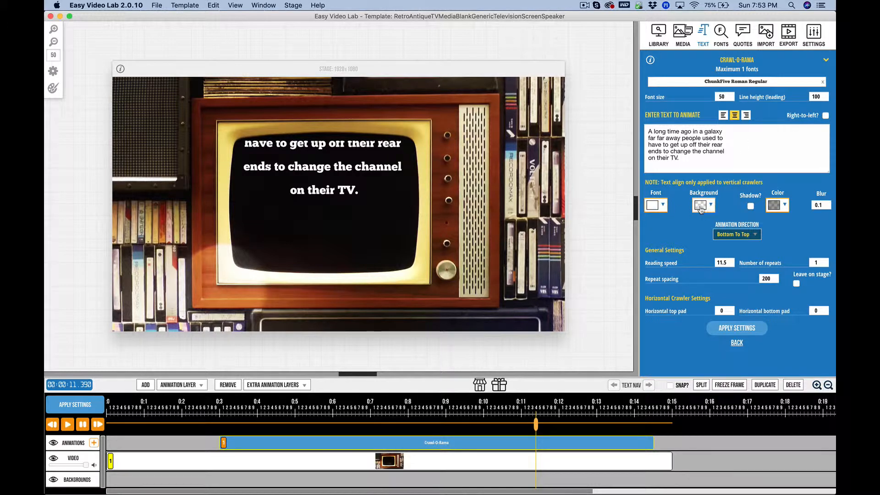
mouse_move(699, 211)
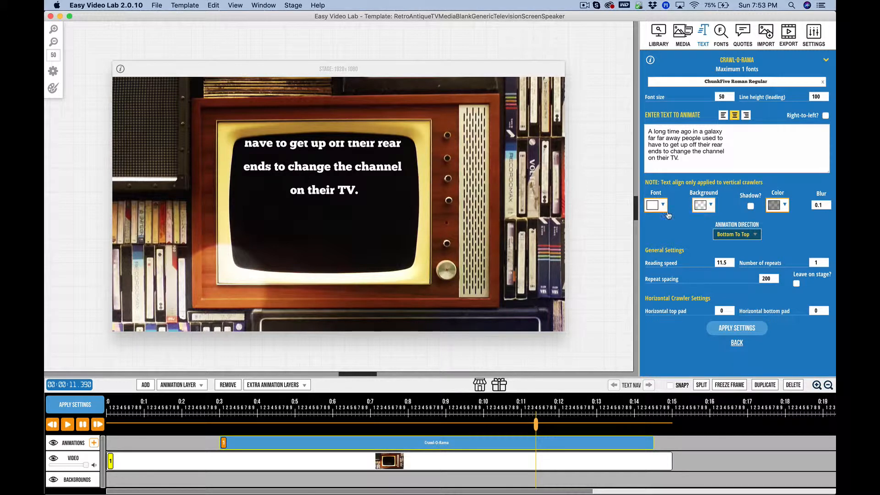
mouse_move(586, 215)
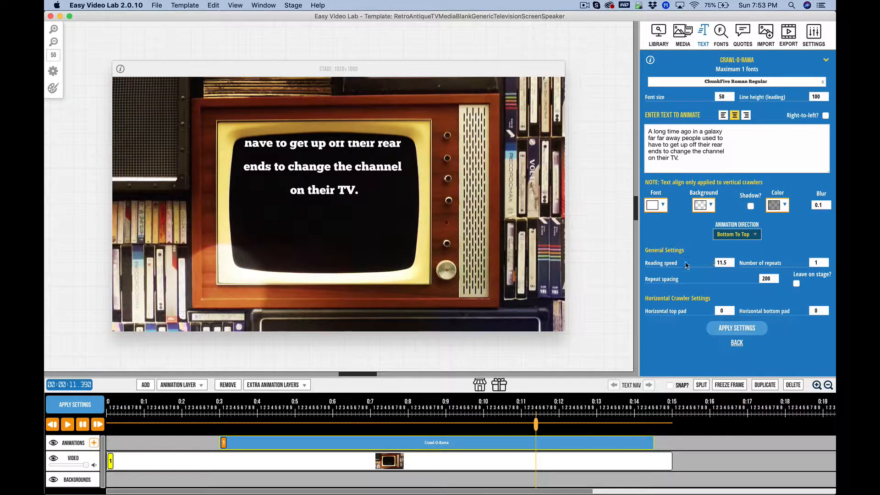
click(736, 234)
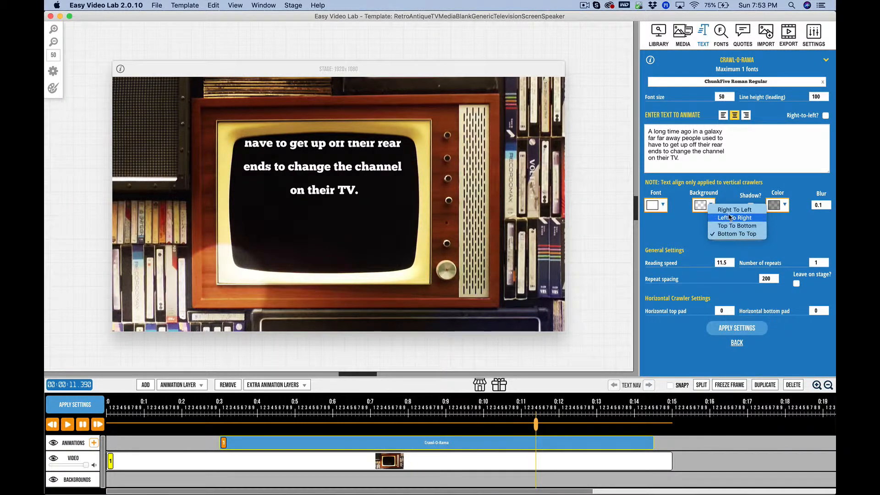
mouse_move(736, 233)
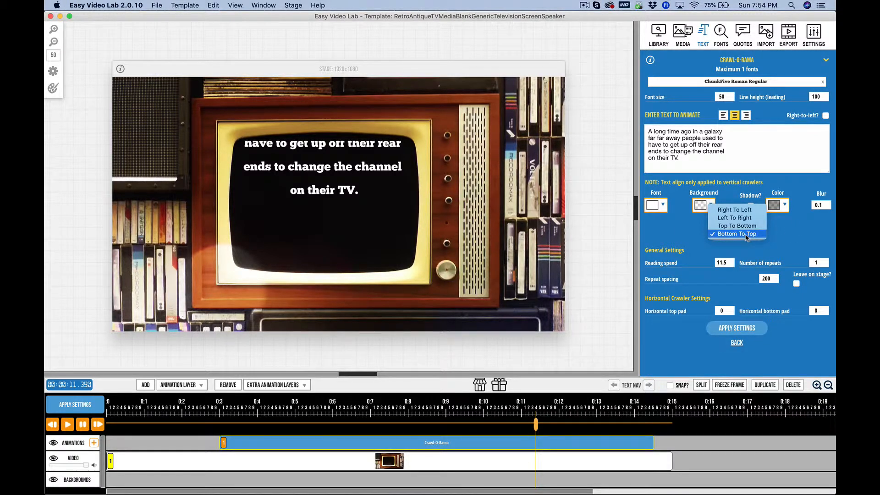
click(736, 234)
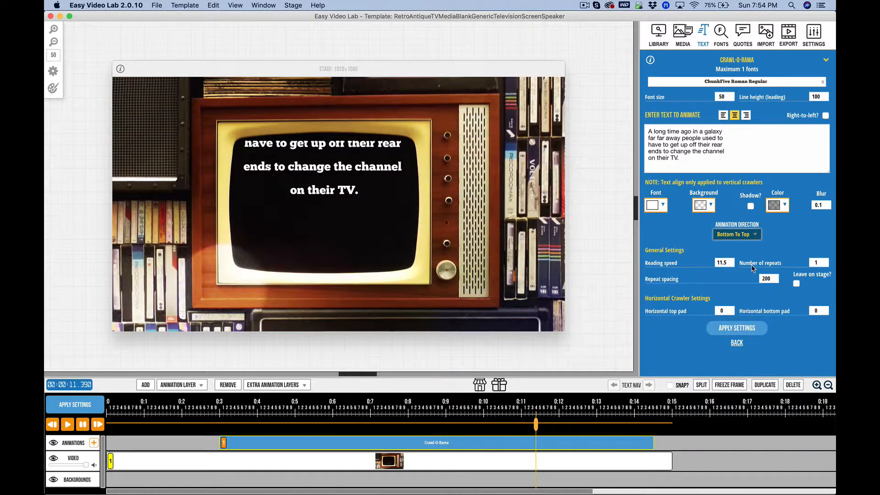
mouse_move(417, 229)
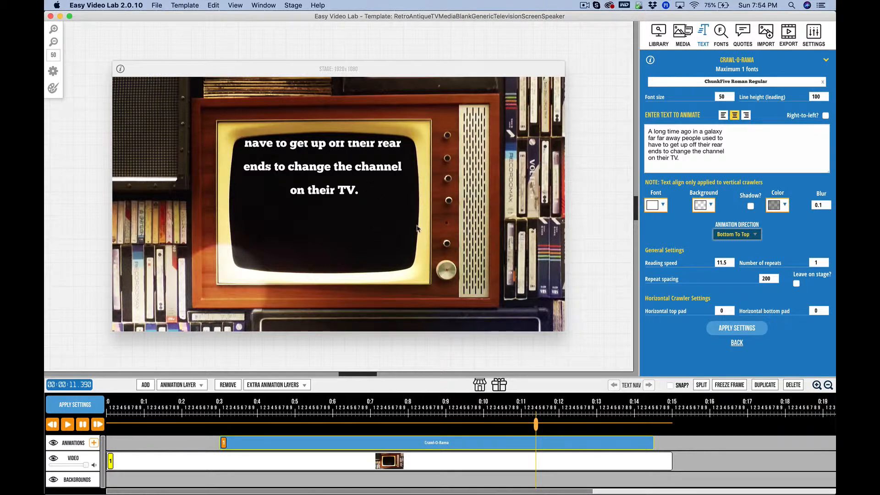
mouse_move(706, 289)
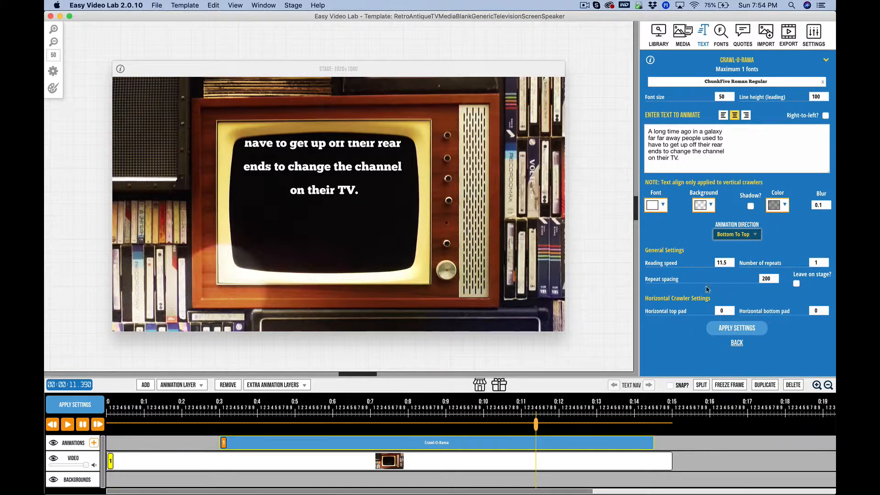
mouse_move(676, 284)
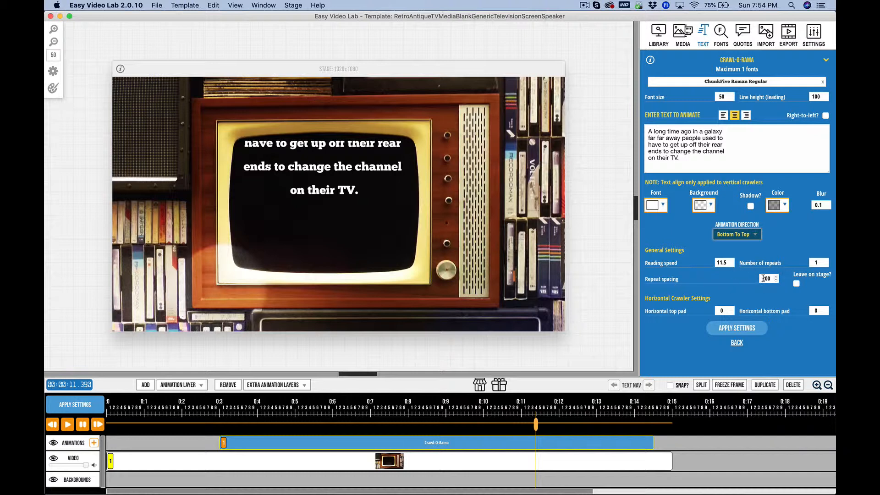
click(769, 279)
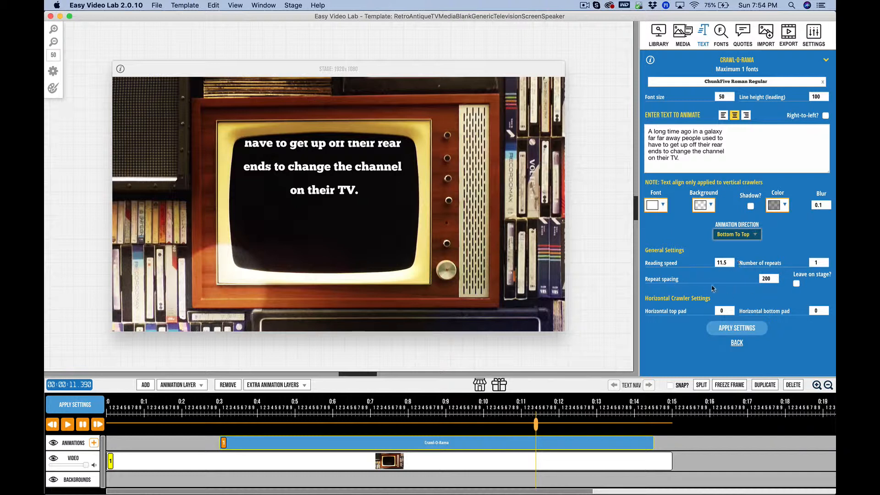
mouse_move(796, 286)
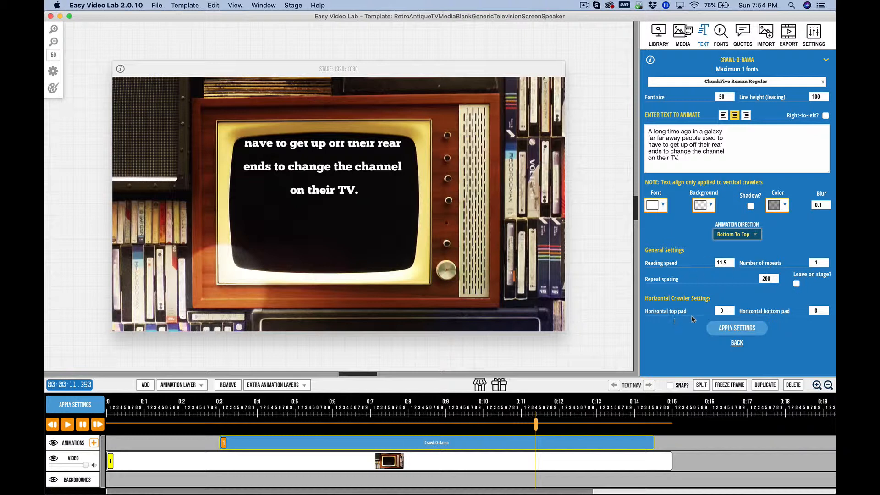
mouse_move(448, 244)
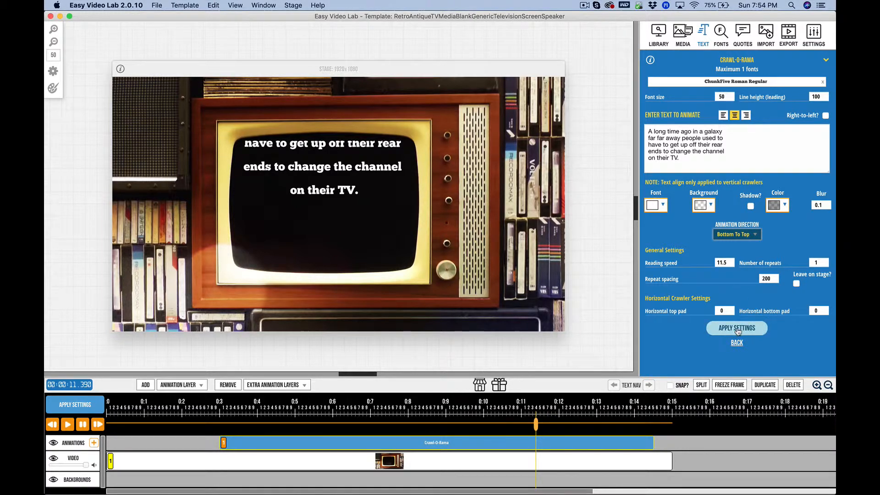
Apply the crawl settings and select the Crawl-O-Rama clip on the Animations track
click(736, 328)
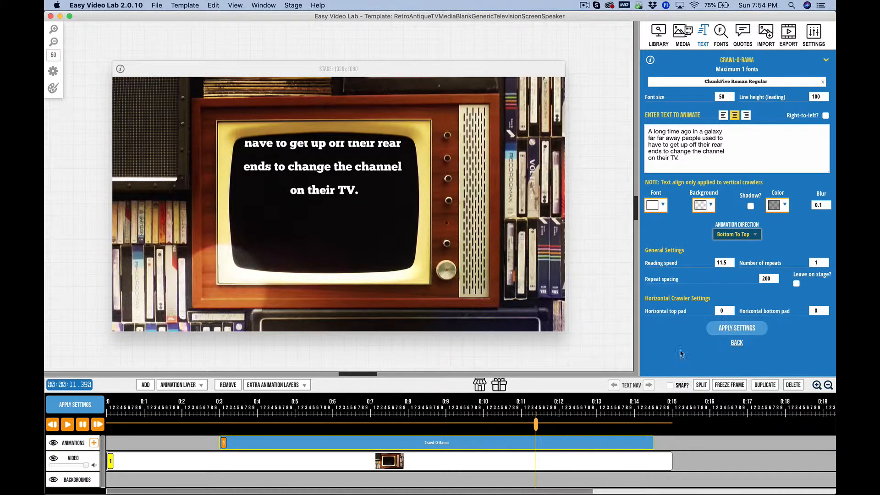
mouse_move(276, 448)
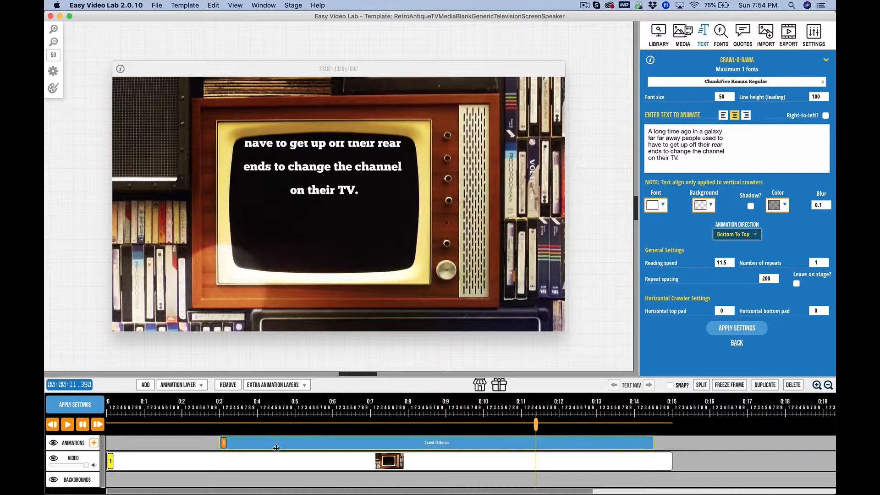
click(391, 461)
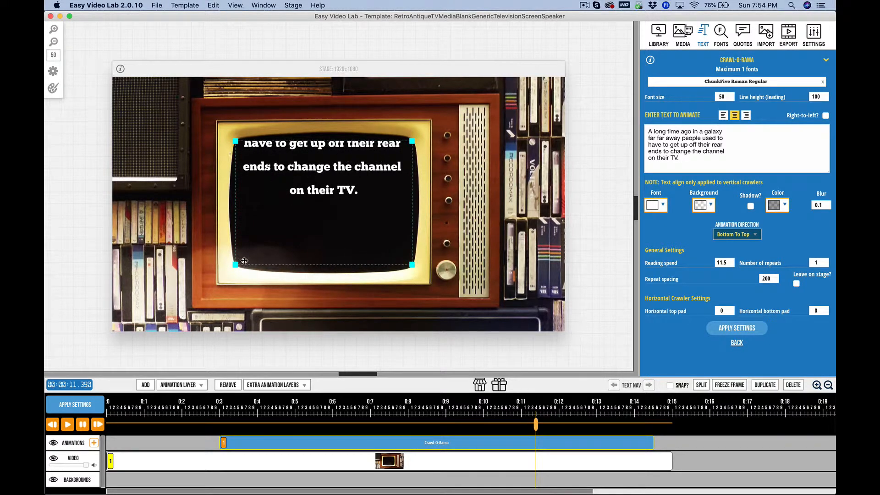
mouse_move(333, 193)
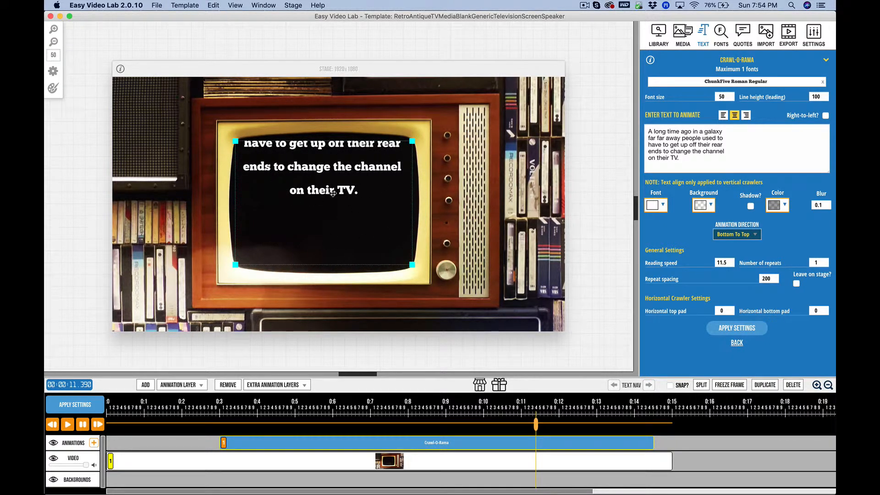
mouse_move(466, 315)
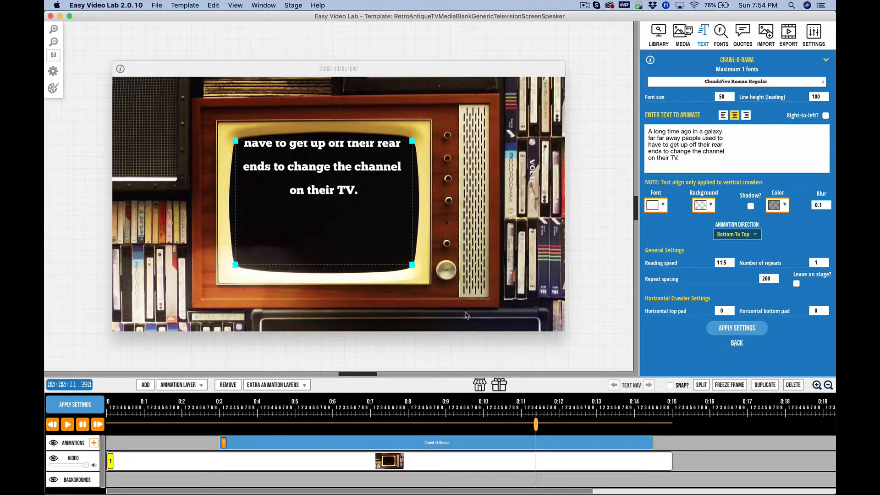
mouse_move(441, 328)
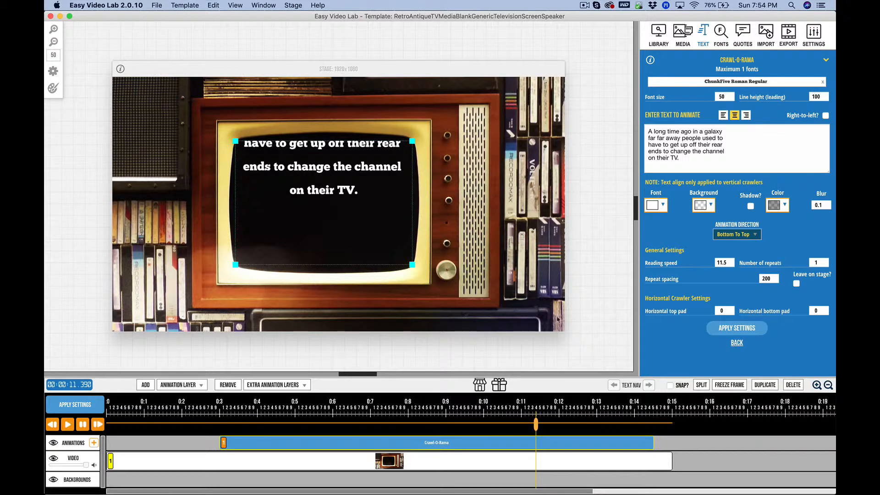
mouse_move(142, 218)
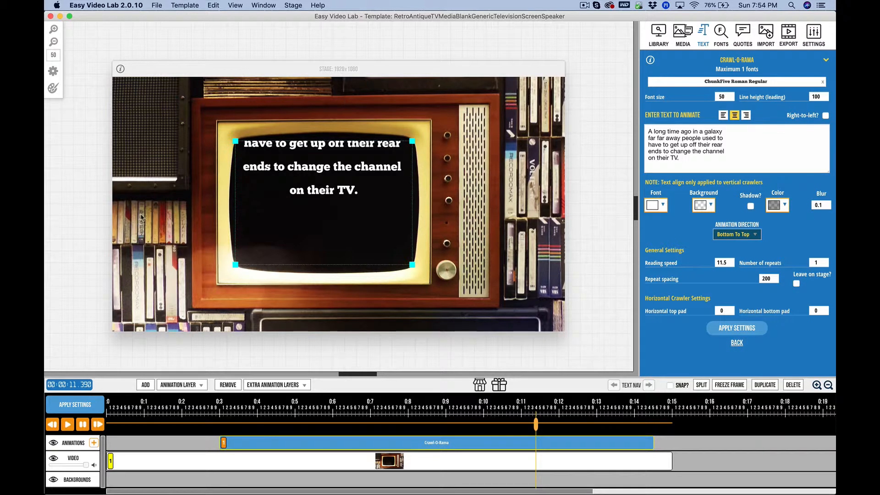
mouse_move(423, 229)
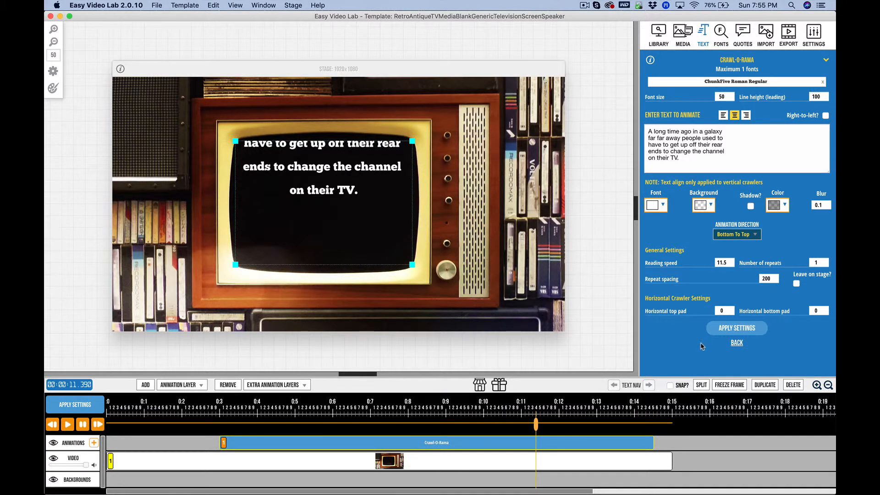
mouse_move(691, 362)
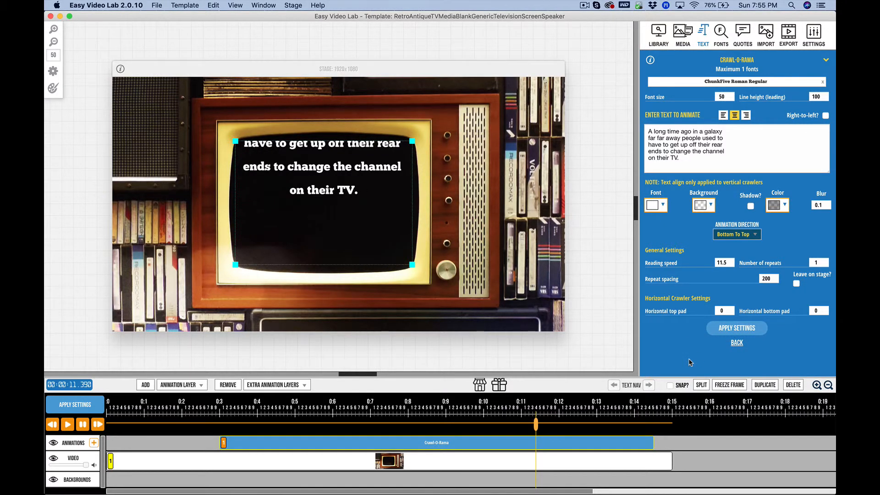